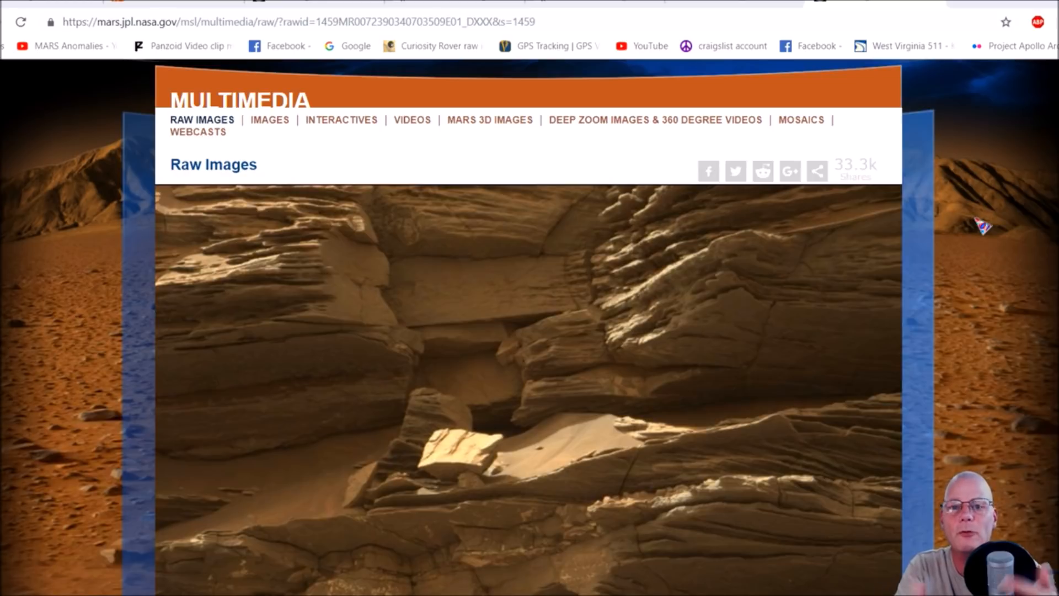
Open the Sol 1459 Mastcam photo at full resolution and examine the dark streak between rocks
{"action": "scroll", "scroll_direction": "down", "scroll_amount": 3}
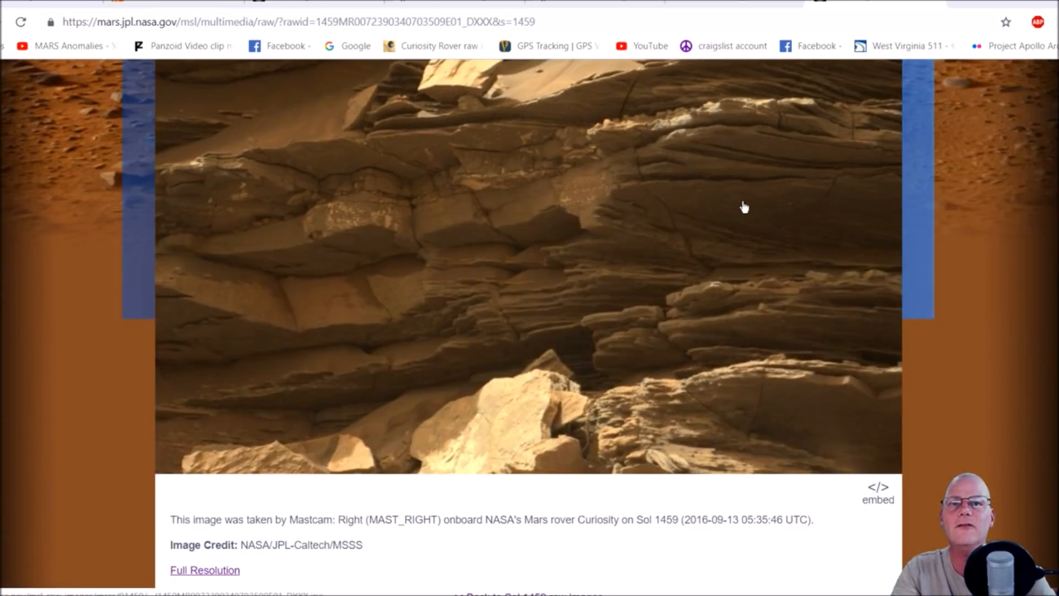
{"action": "scroll", "scroll_direction": "up", "scroll_amount": 3}
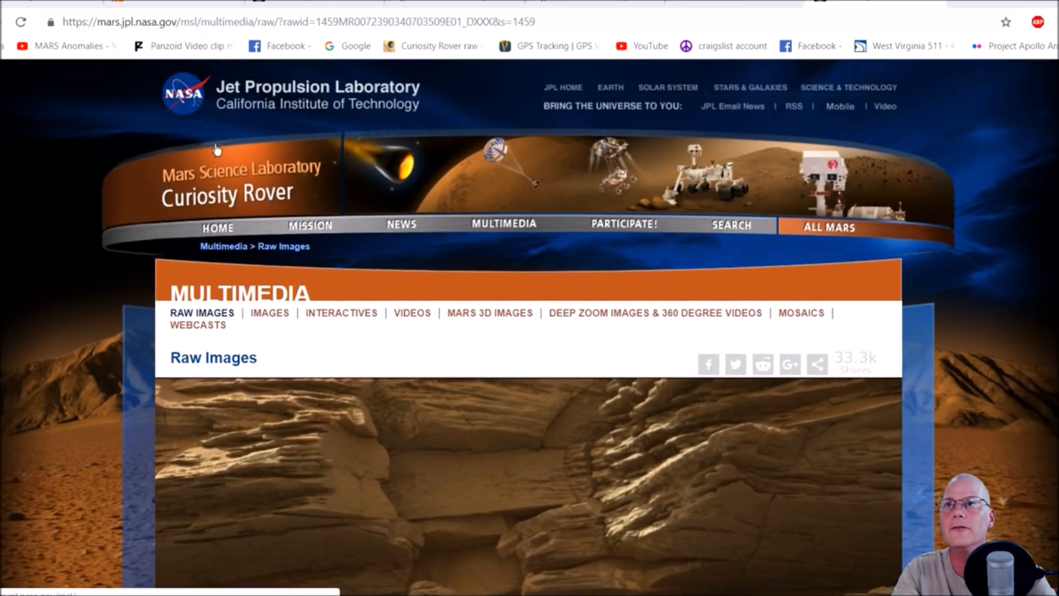
{"action": "scroll", "scroll_direction": "down", "scroll_amount": 3}
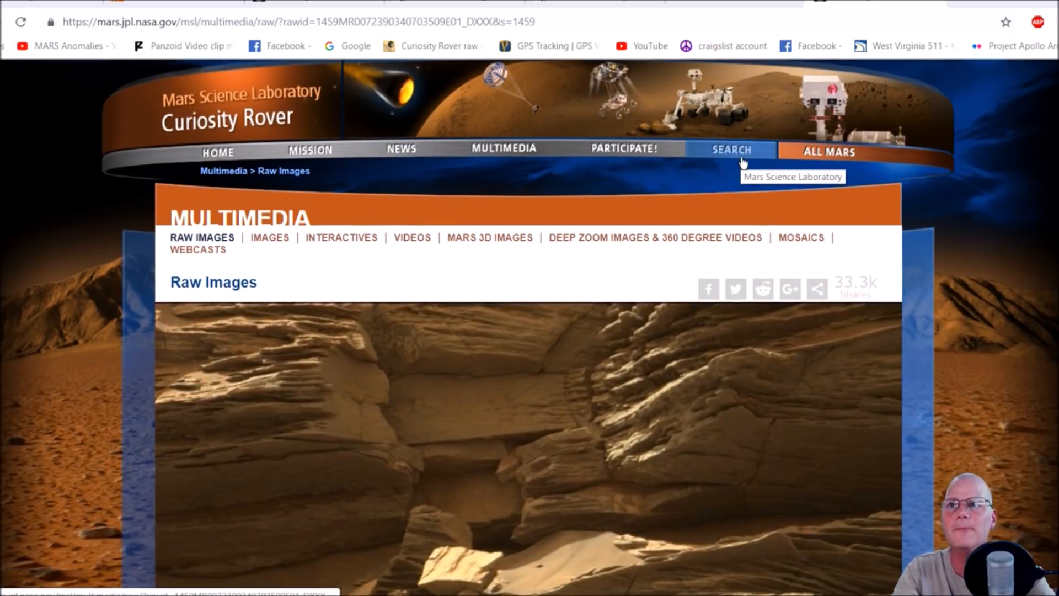
{"action": "scroll", "scroll_direction": "down", "scroll_amount": 3}
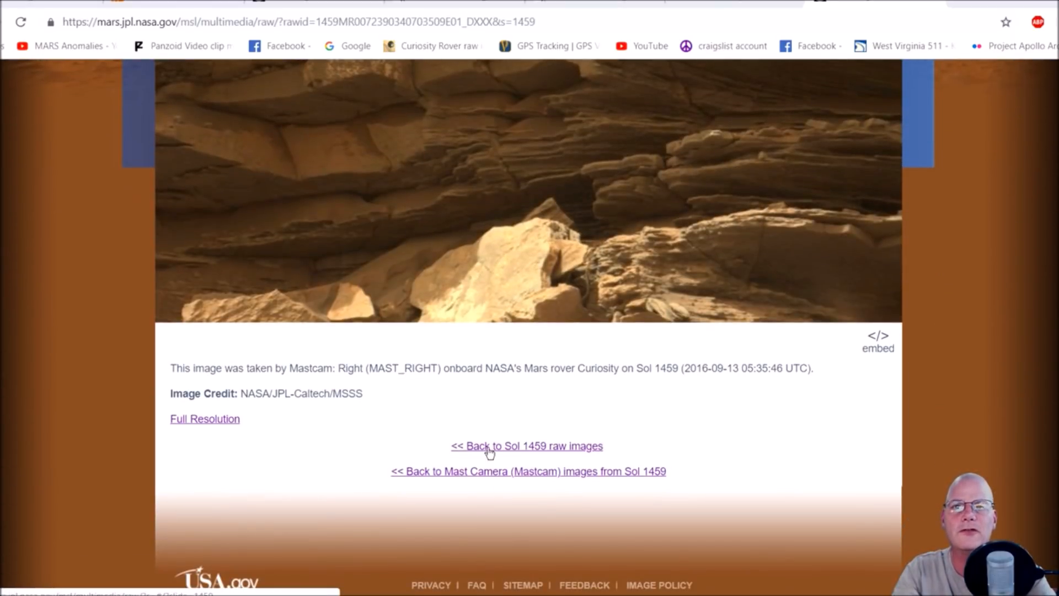
{"action": "mouse_move", "coordinate": [544, 466]}
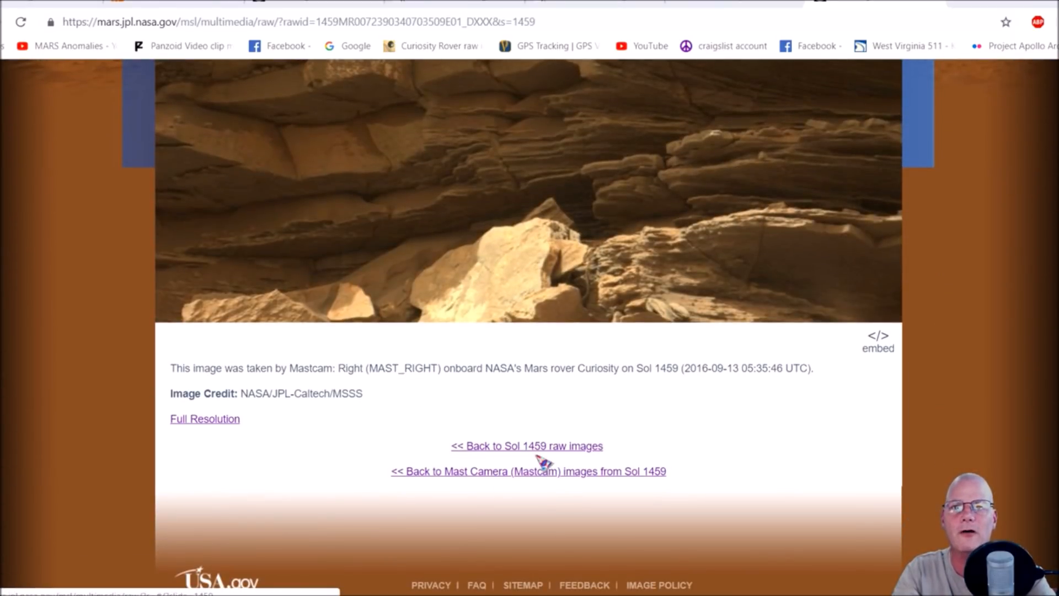
{"action": "mouse_move", "coordinate": [758, 424]}
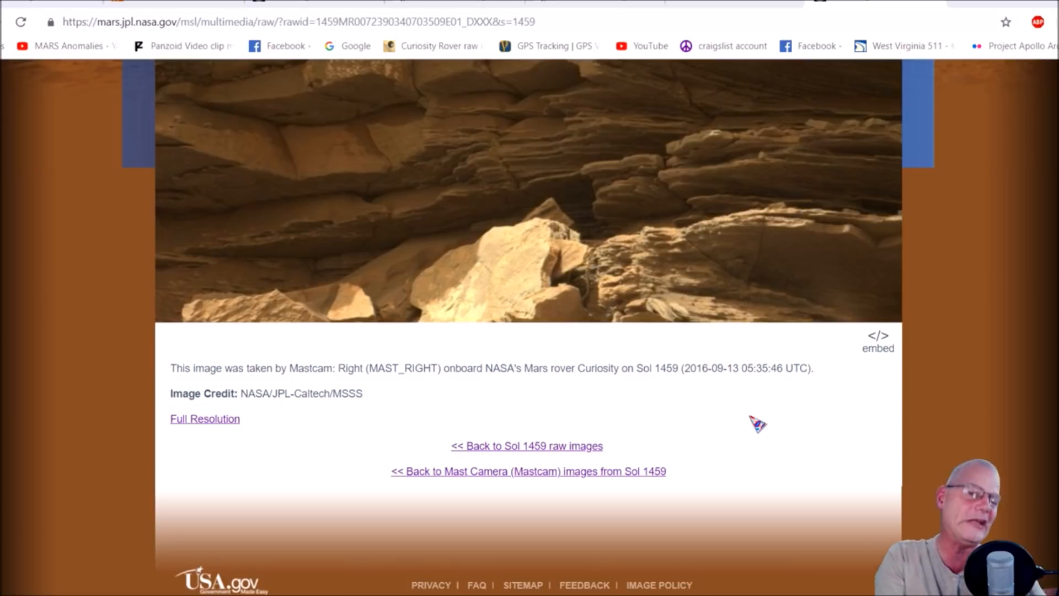
{"action": "mouse_move", "coordinate": [711, 362]}
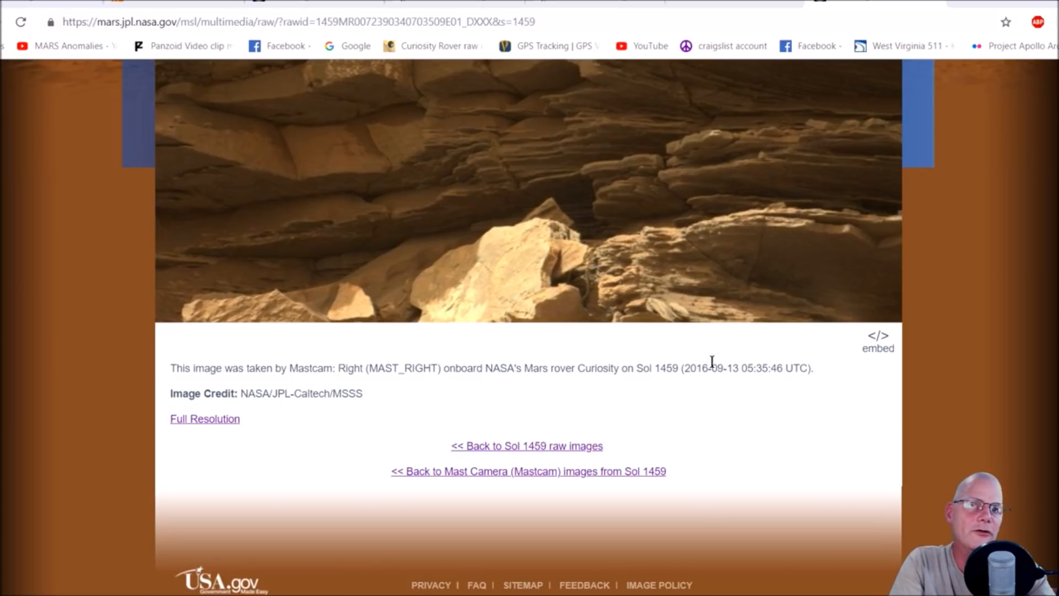
{"action": "mouse_move", "coordinate": [746, 391]}
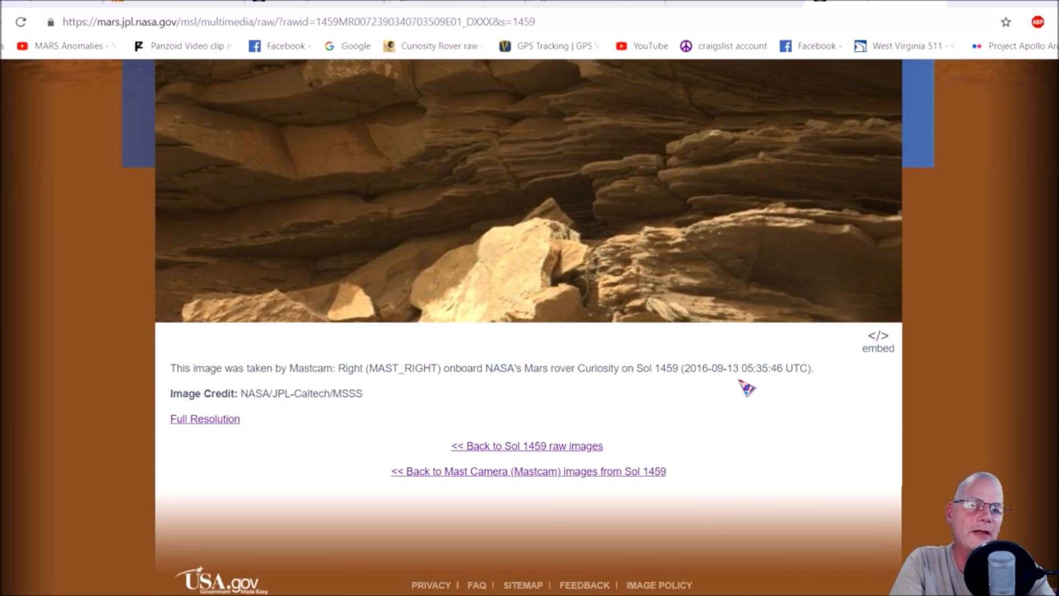
{"action": "mouse_move", "coordinate": [710, 388]}
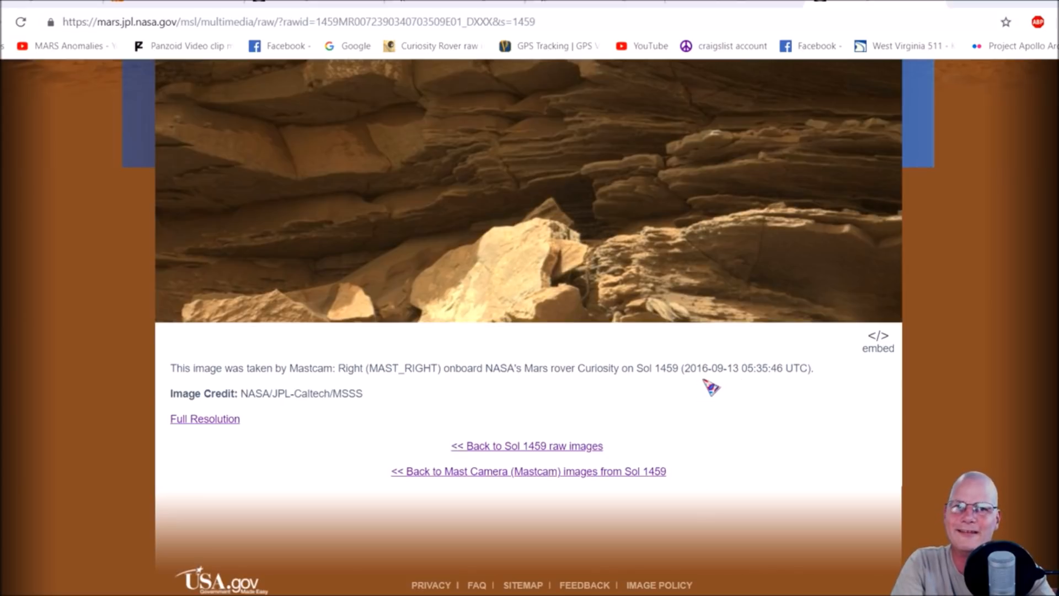
{"action": "mouse_move", "coordinate": [688, 367]}
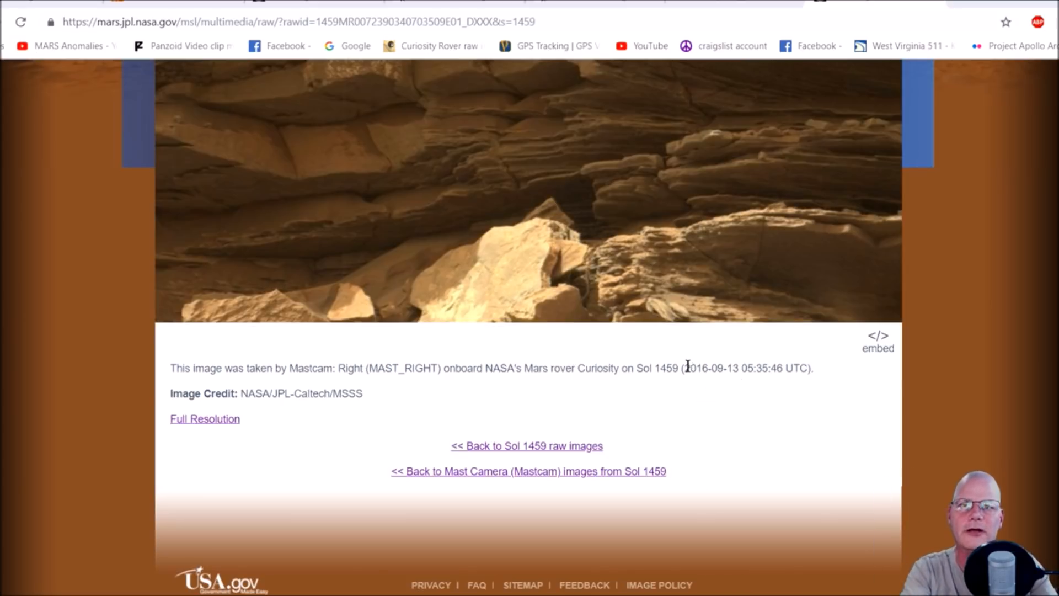
{"action": "scroll", "scroll_direction": "up", "scroll_amount": 3}
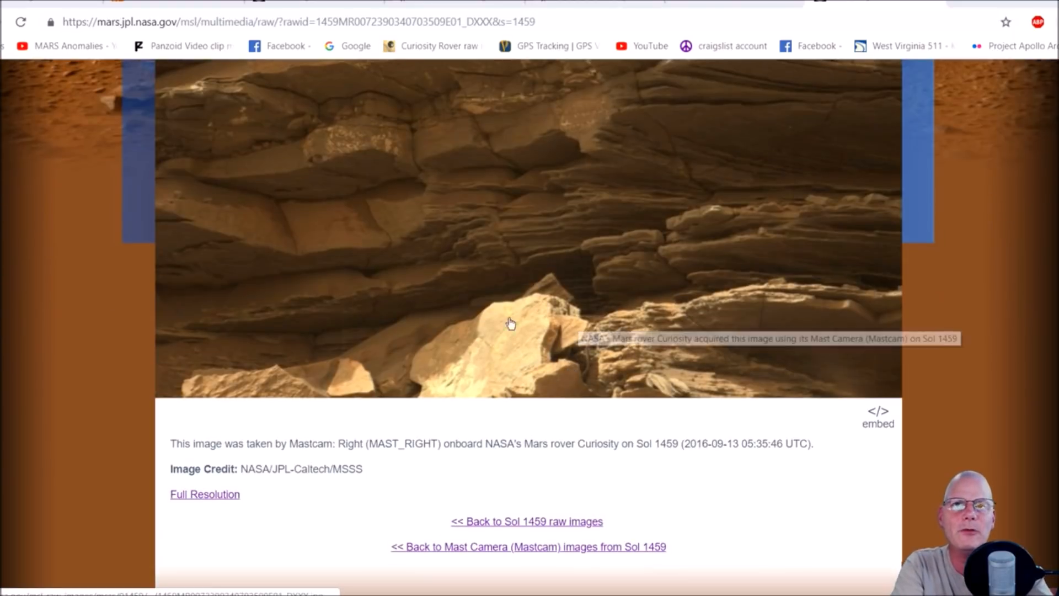
{"action": "mouse_move", "coordinate": [575, 355]}
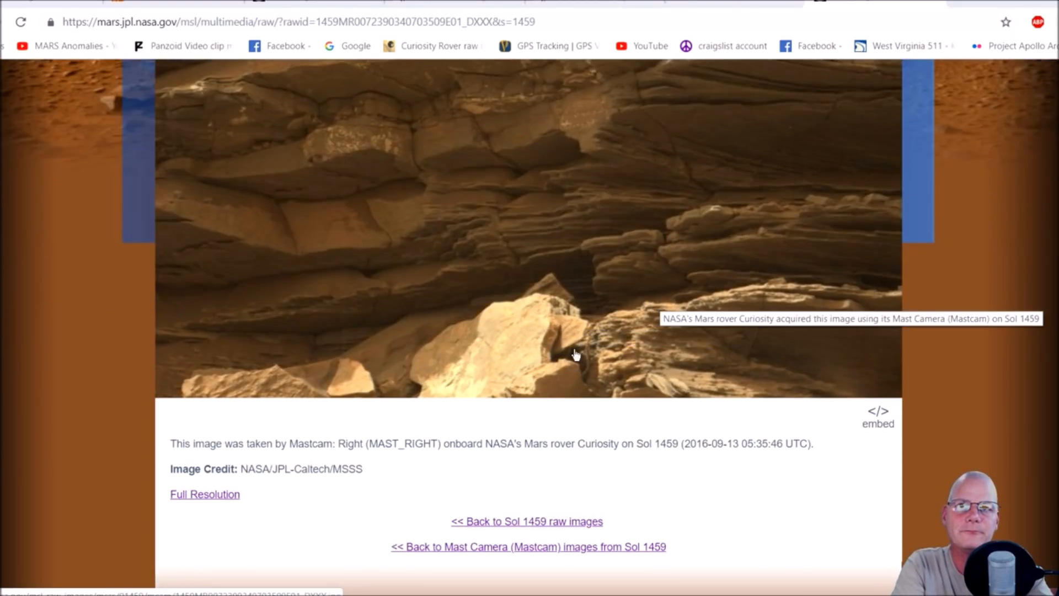
{"action": "left_click", "coordinate": [204, 494]}
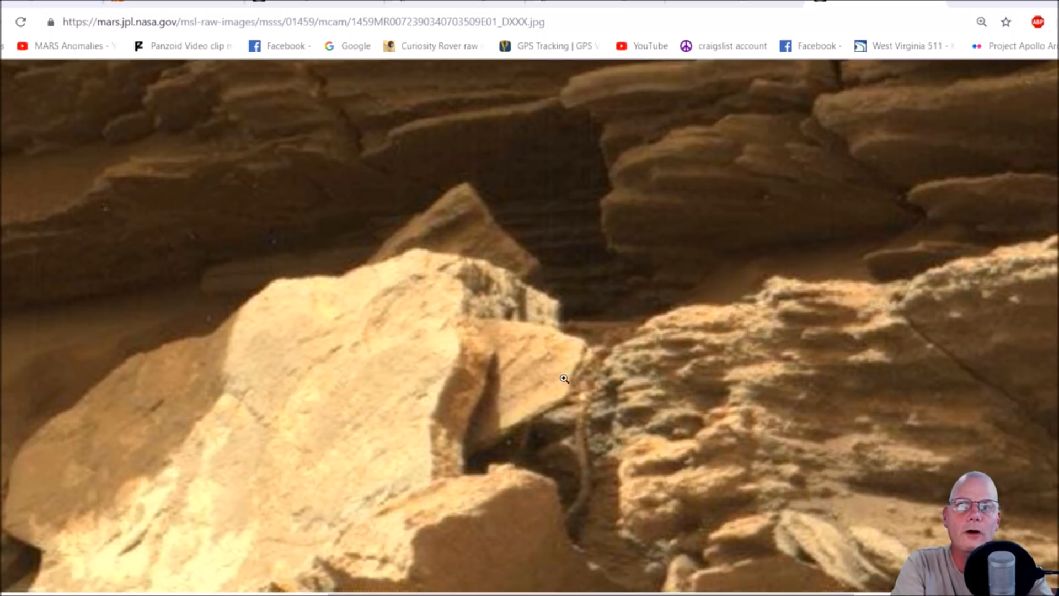
{"action": "mouse_move", "coordinate": [578, 508]}
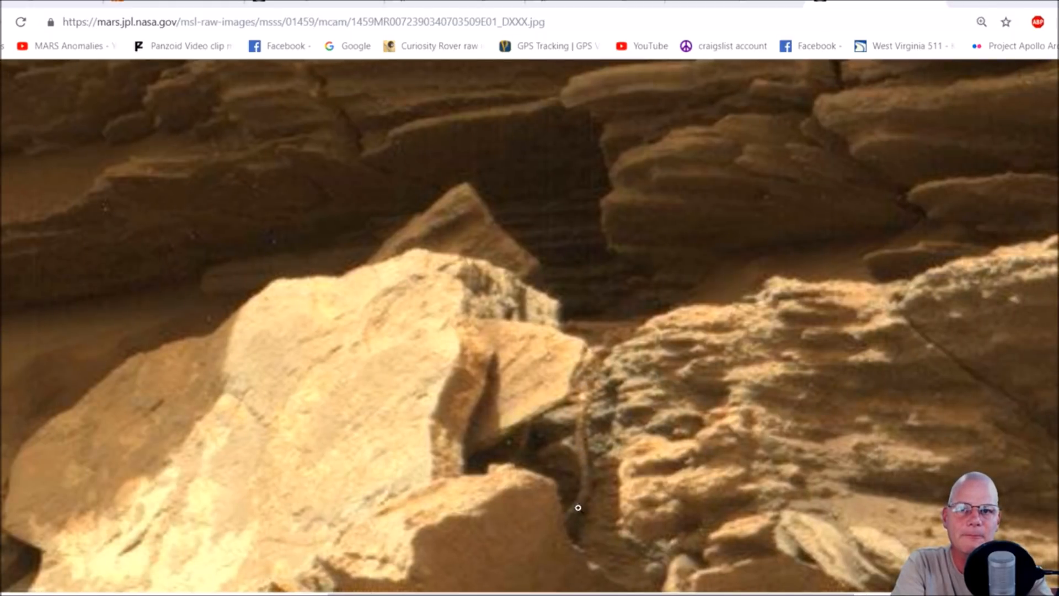
{"action": "mouse_move", "coordinate": [503, 480]}
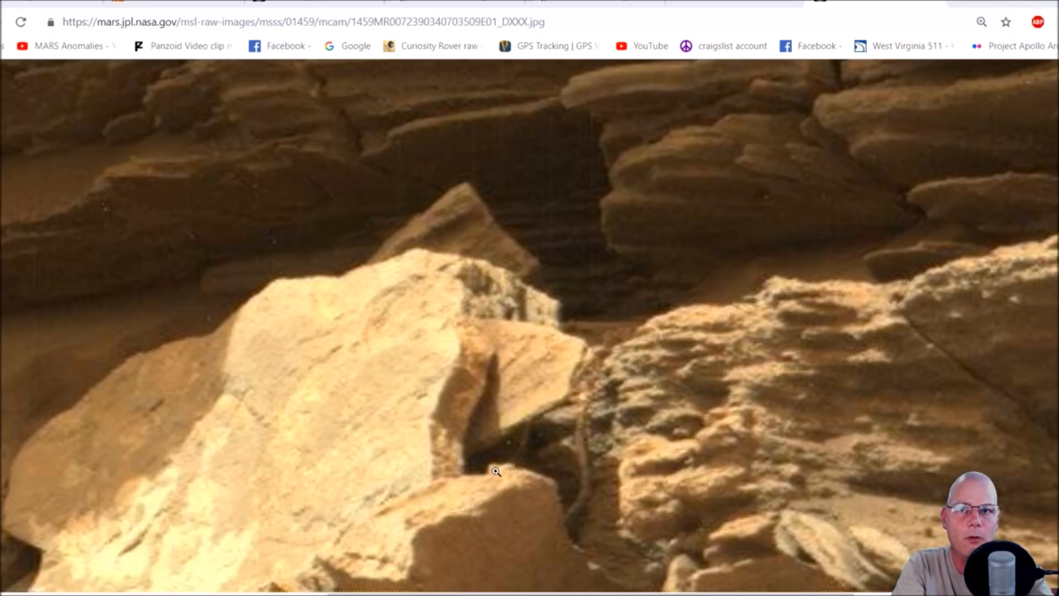
{"action": "mouse_move", "coordinate": [581, 451]}
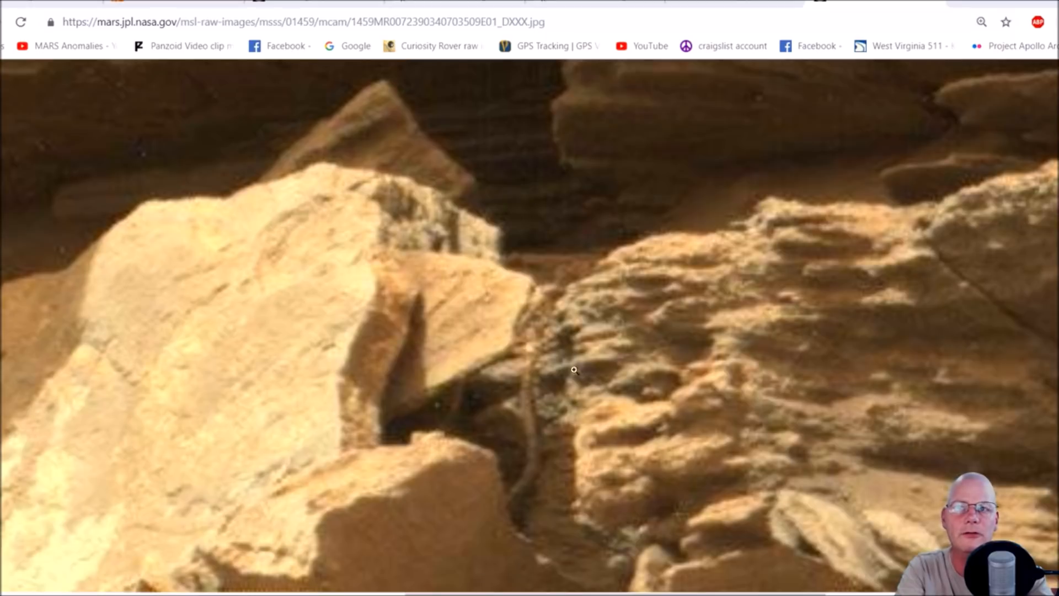
{"action": "mouse_move", "coordinate": [599, 382]}
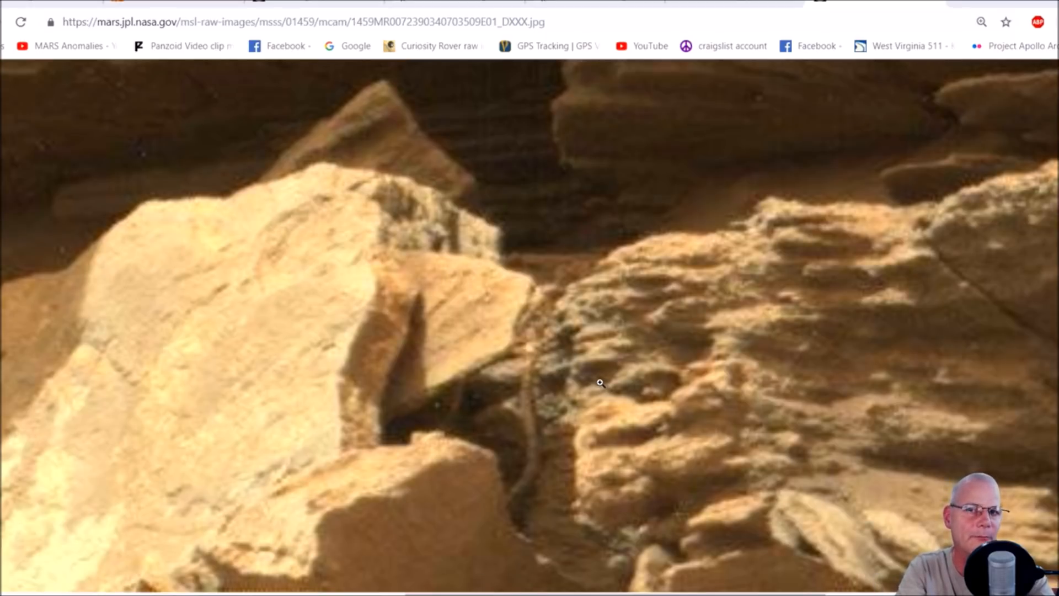
{"action": "mouse_move", "coordinate": [530, 346]}
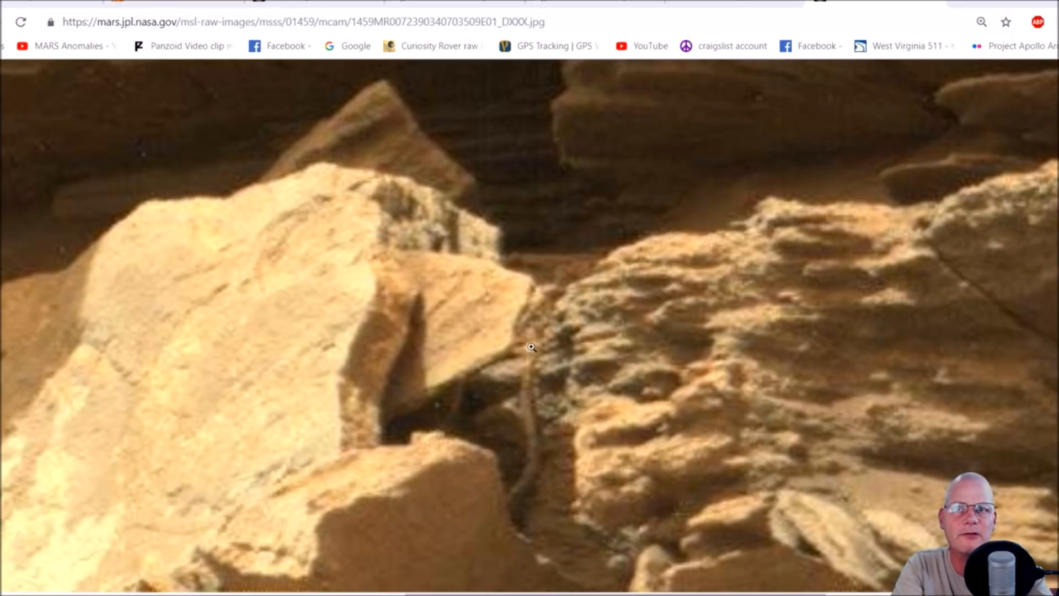
{"action": "mouse_move", "coordinate": [768, 430]}
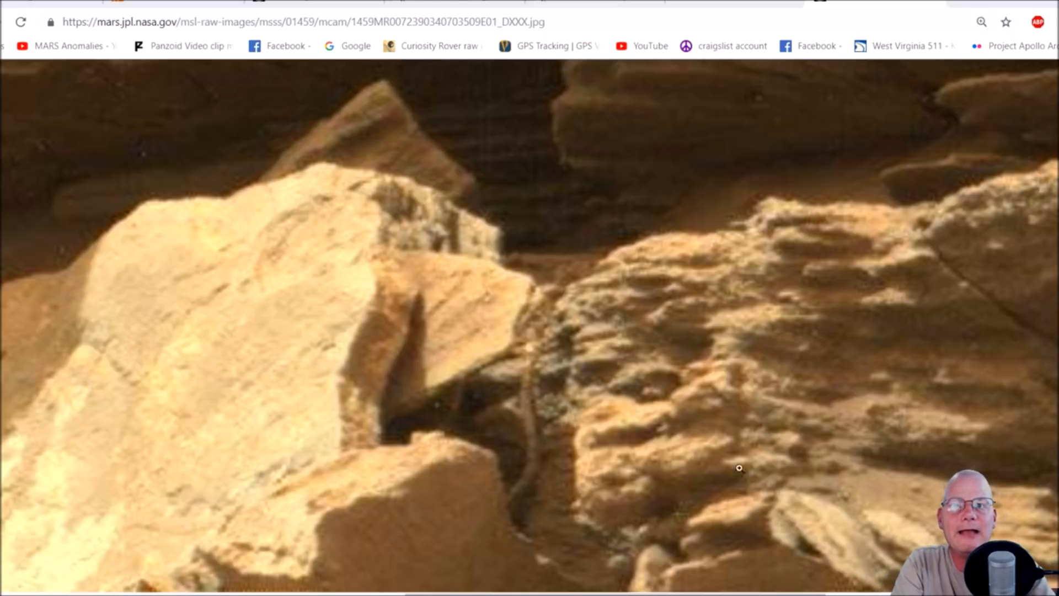
{"action": "mouse_move", "coordinate": [490, 511]}
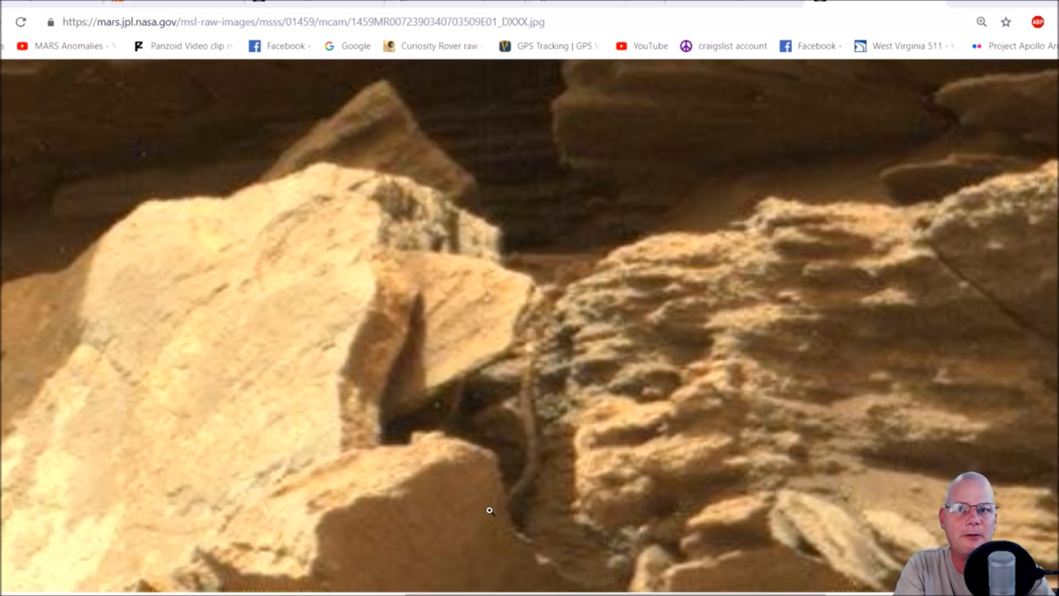
{"action": "mouse_move", "coordinate": [470, 369]}
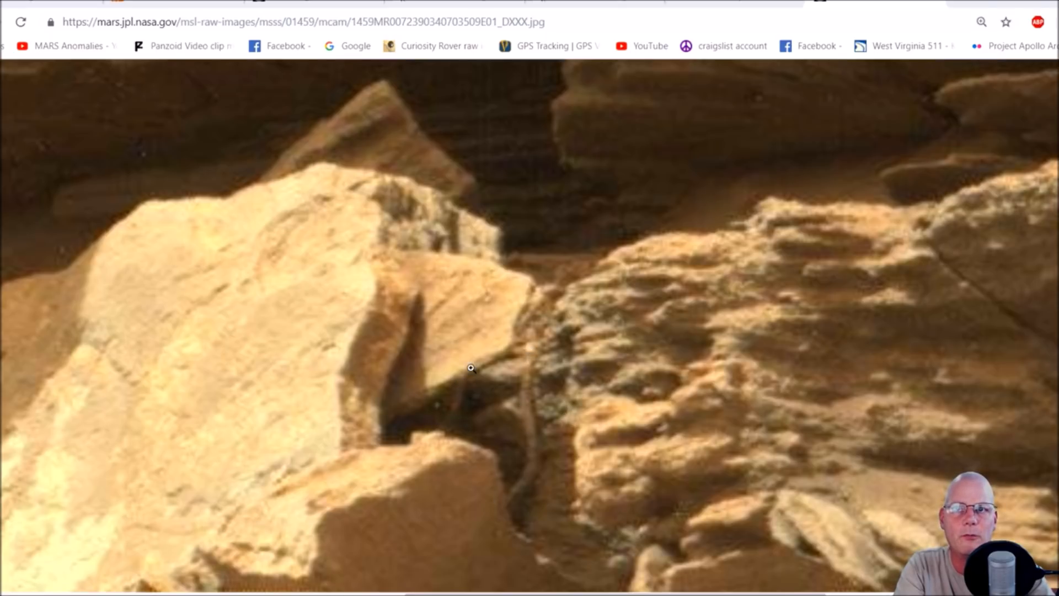
{"action": "left_click", "coordinate": [981, 22]}
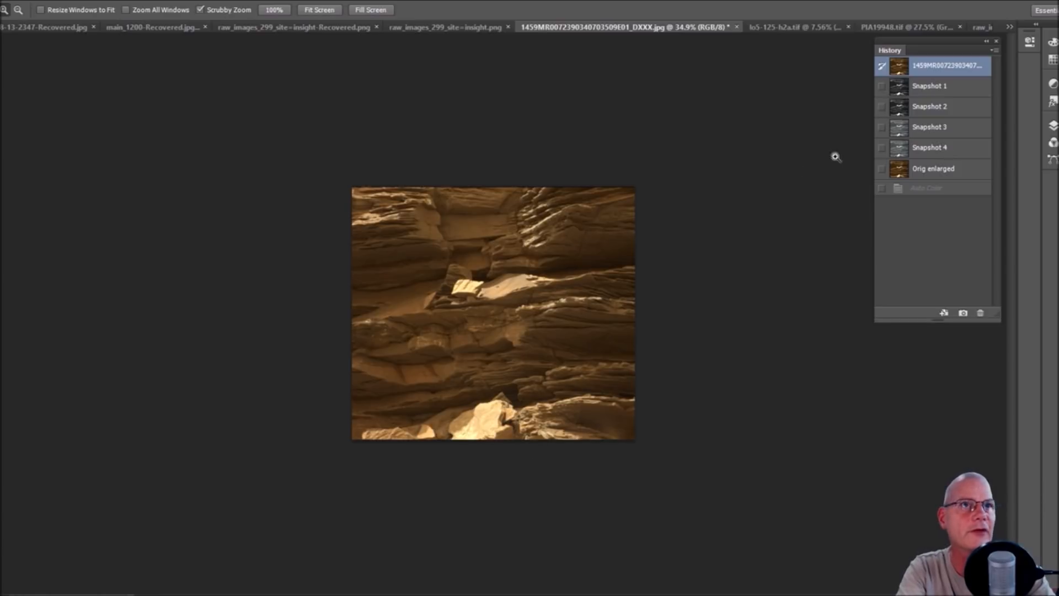
Compare the Orig enlarged, Snapshot 1 and Snapshot 2 versions, ending on Snapshot 2
{"action": "left_click", "coordinate": [934, 168]}
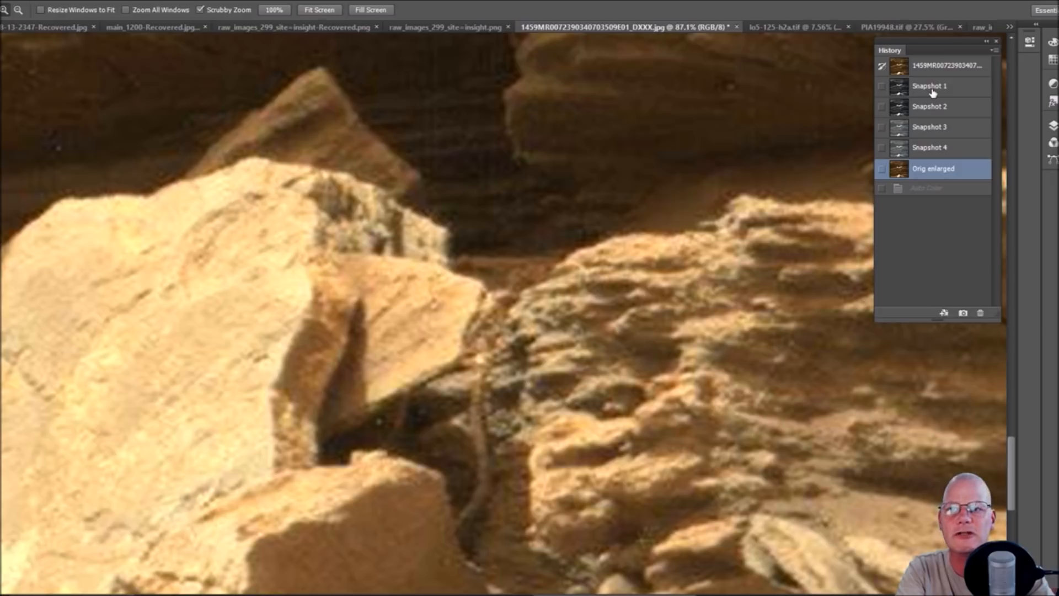
{"action": "left_click", "coordinate": [319, 10]}
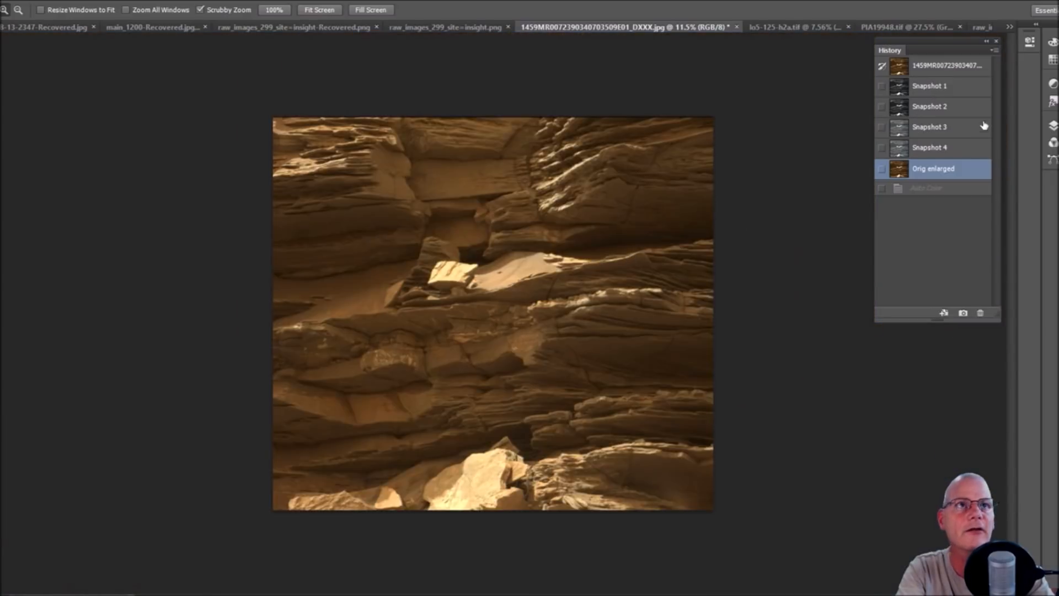
{"action": "left_click", "coordinate": [930, 86]}
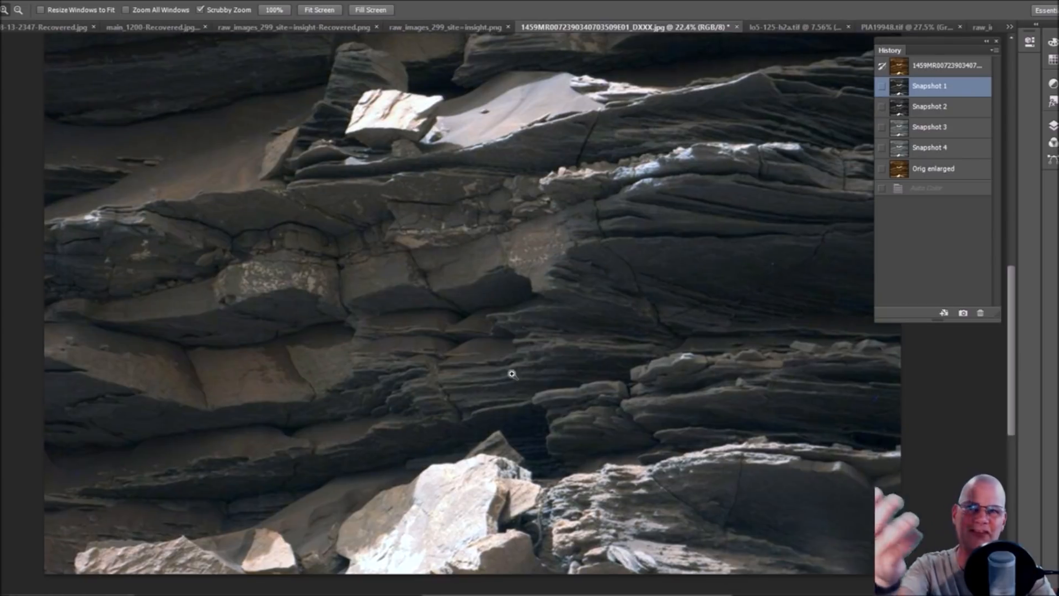
{"action": "mouse_move", "coordinate": [368, 261]}
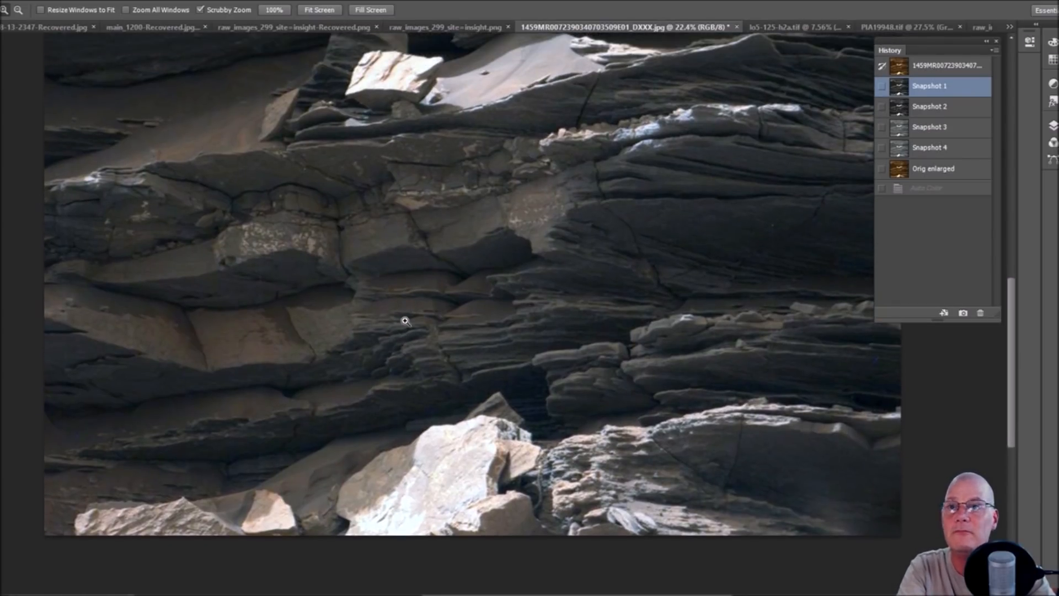
{"action": "mouse_move", "coordinate": [440, 213]}
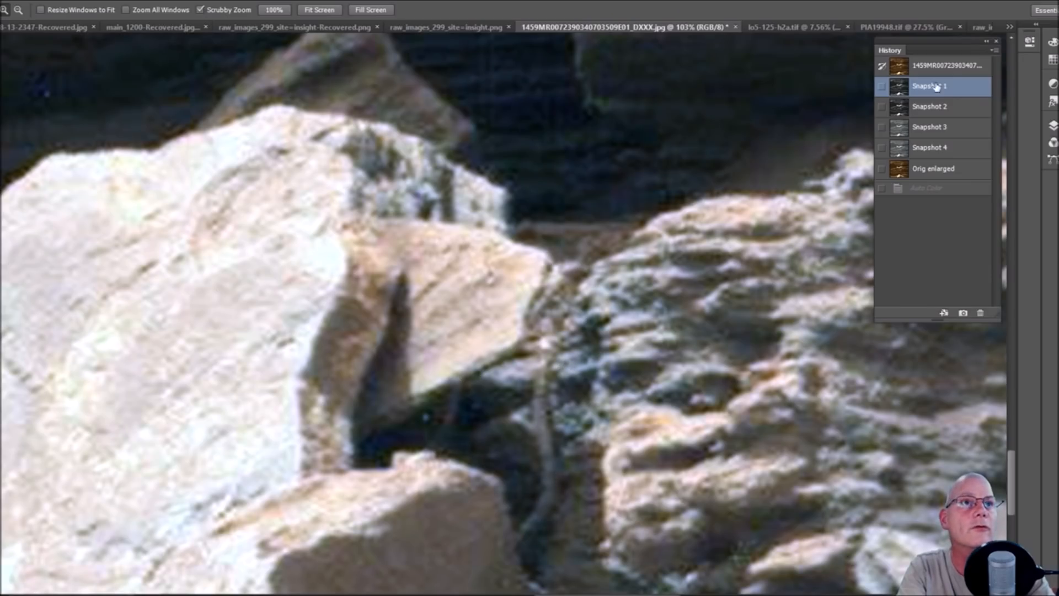
{"action": "left_click", "coordinate": [930, 106]}
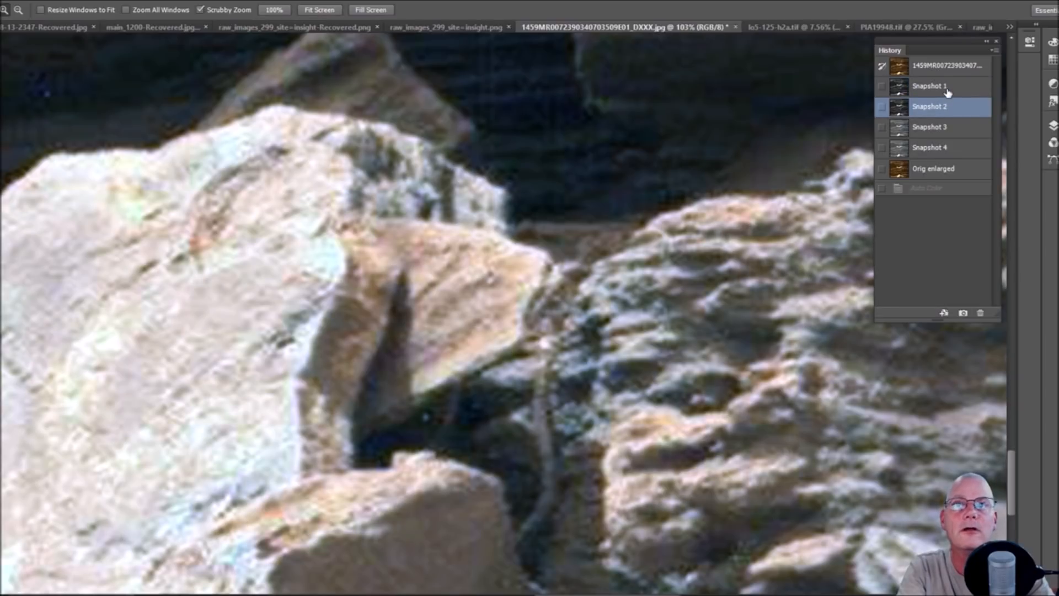
{"action": "mouse_move", "coordinate": [455, 301]}
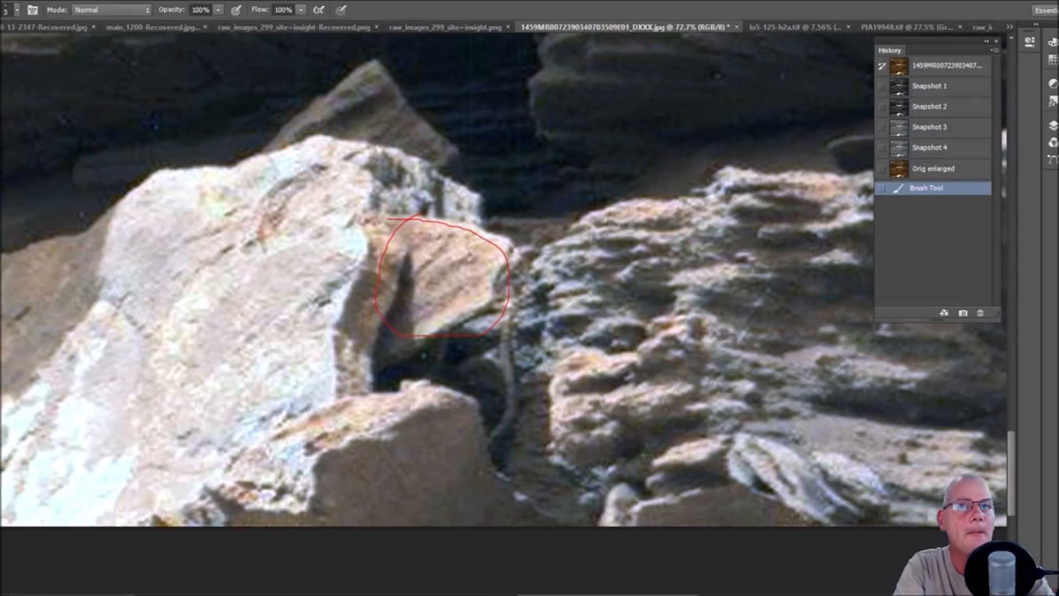
Paint red outlines along both strands, plus an arrow and a horizontal connecting line
{"action": "left_click", "coordinate": [930, 106]}
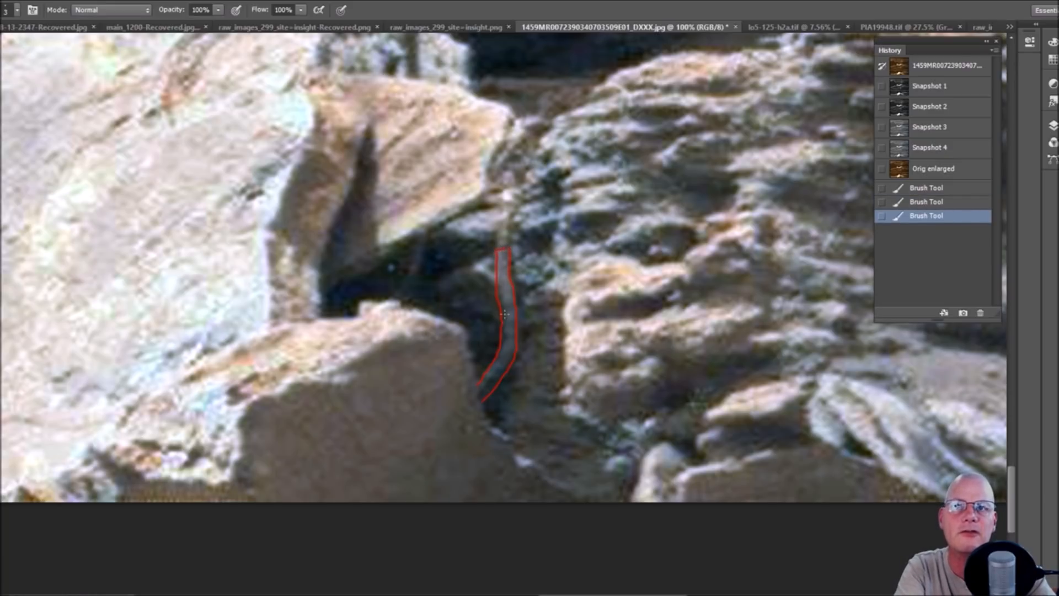
{"action": "mouse_move", "coordinate": [497, 214]}
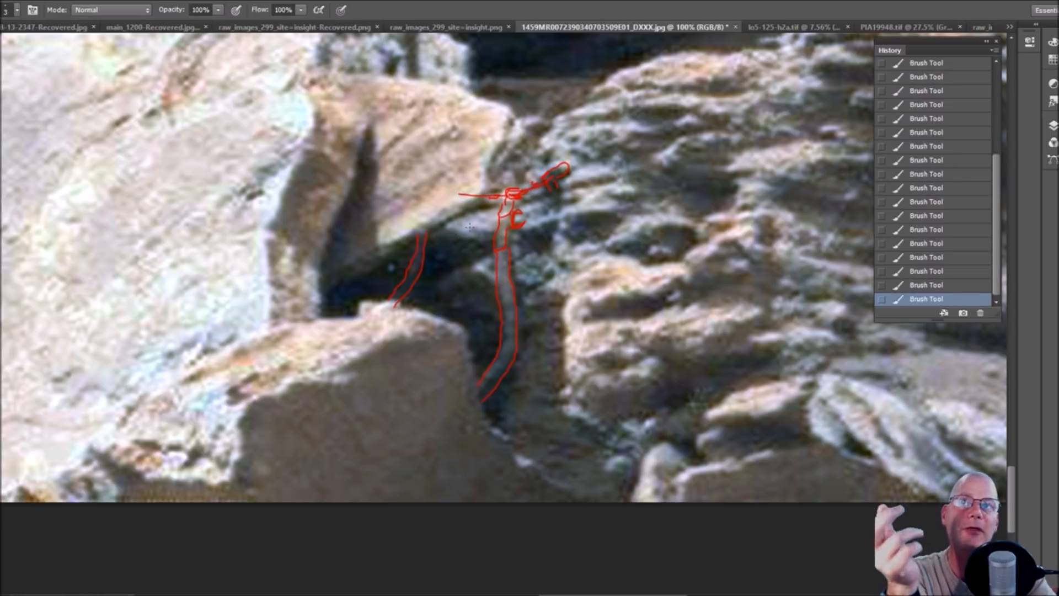
{"action": "mouse_move", "coordinate": [445, 265]}
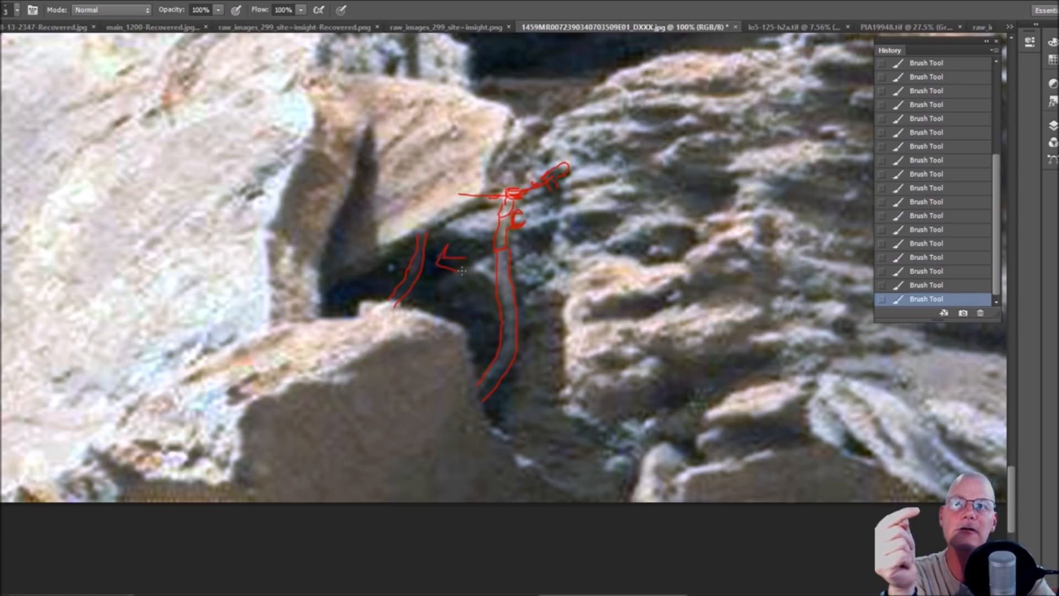
{"action": "mouse_move", "coordinate": [399, 185]}
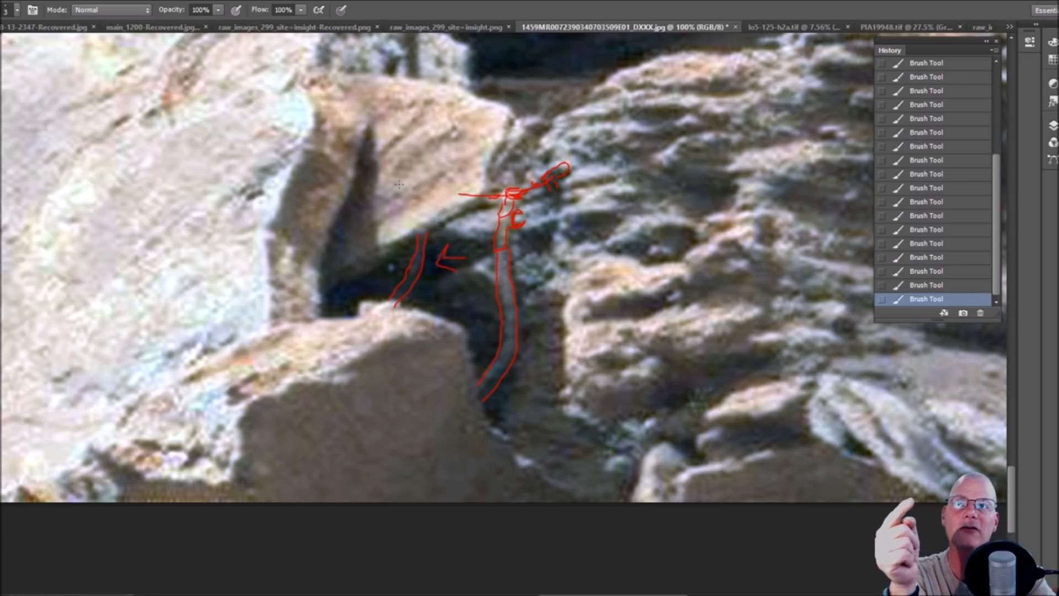
{"action": "left_click_drag", "start_coordinate": [361, 187], "coordinate": [409, 188]}
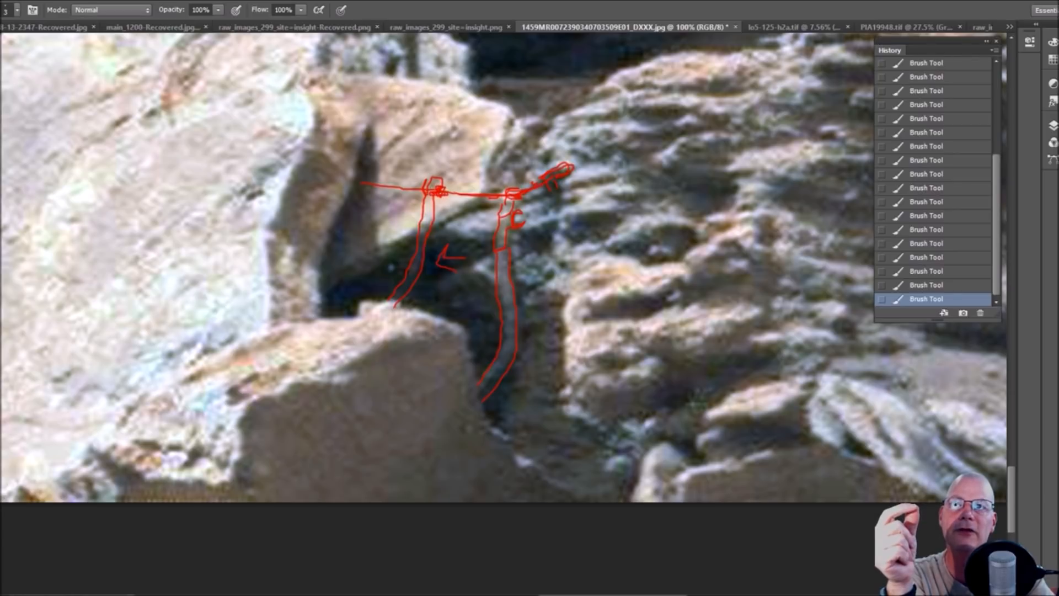
{"action": "mouse_move", "coordinate": [705, 271]}
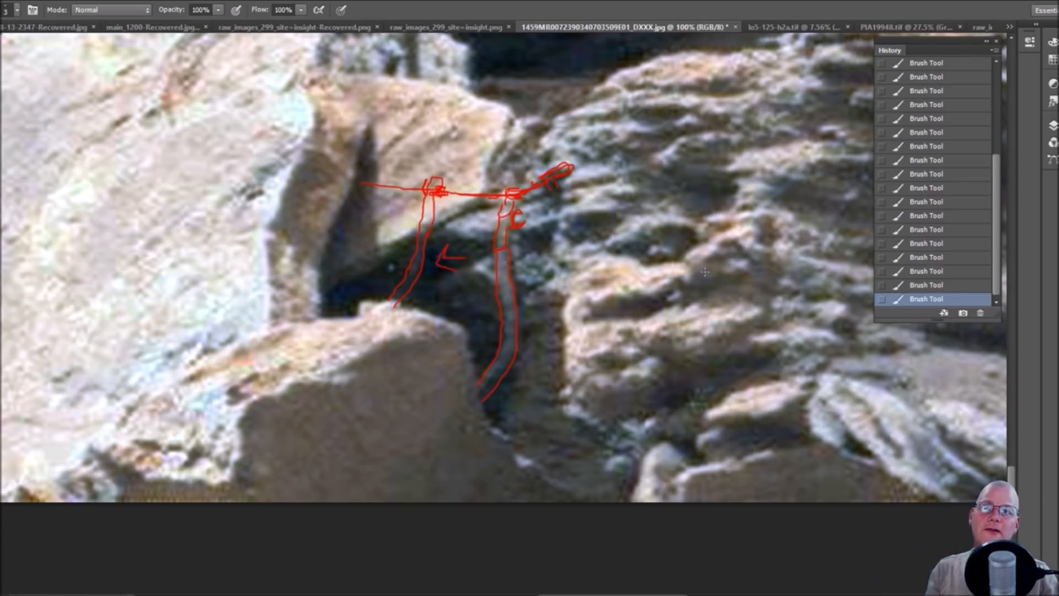
{"action": "scroll", "scroll_direction": "up", "scroll_amount": 3}
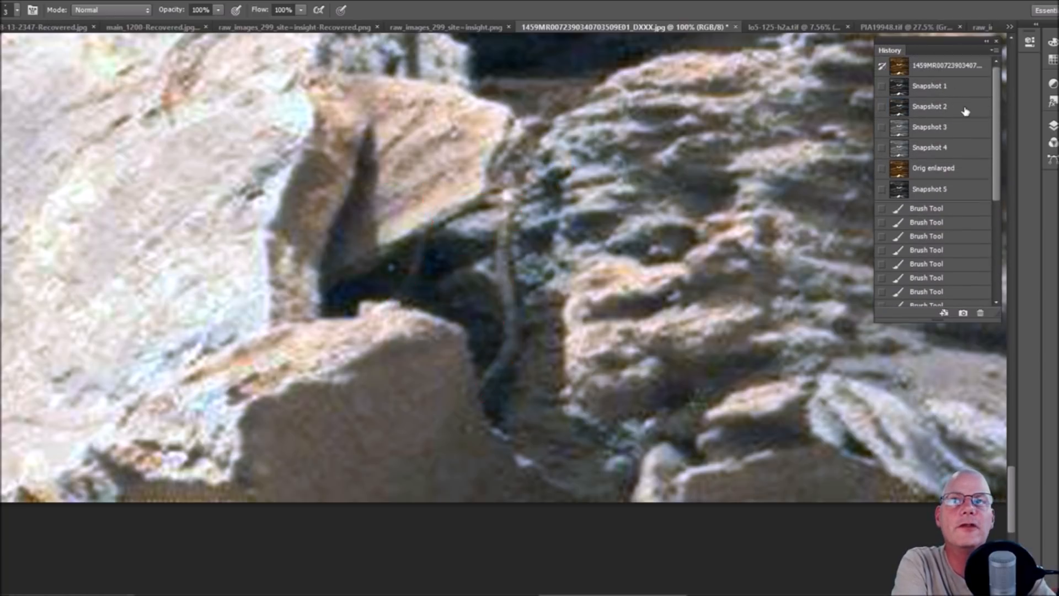
Restore the unmarked Snapshot 5 and repaint a red strand outline topped with a crossbar
{"action": "left_click", "coordinate": [930, 106]}
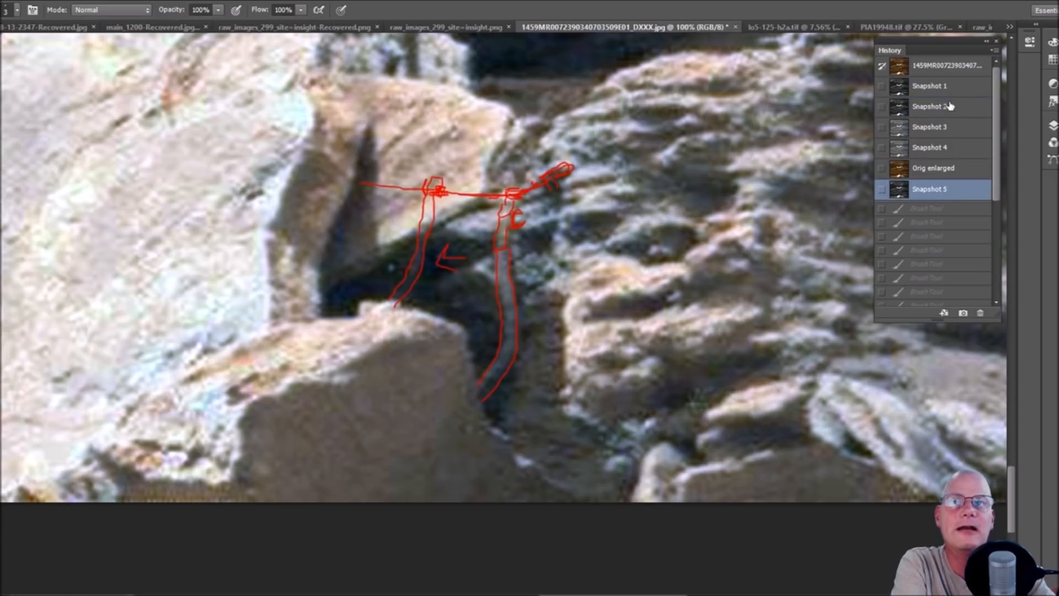
{"action": "left_click", "coordinate": [930, 106]}
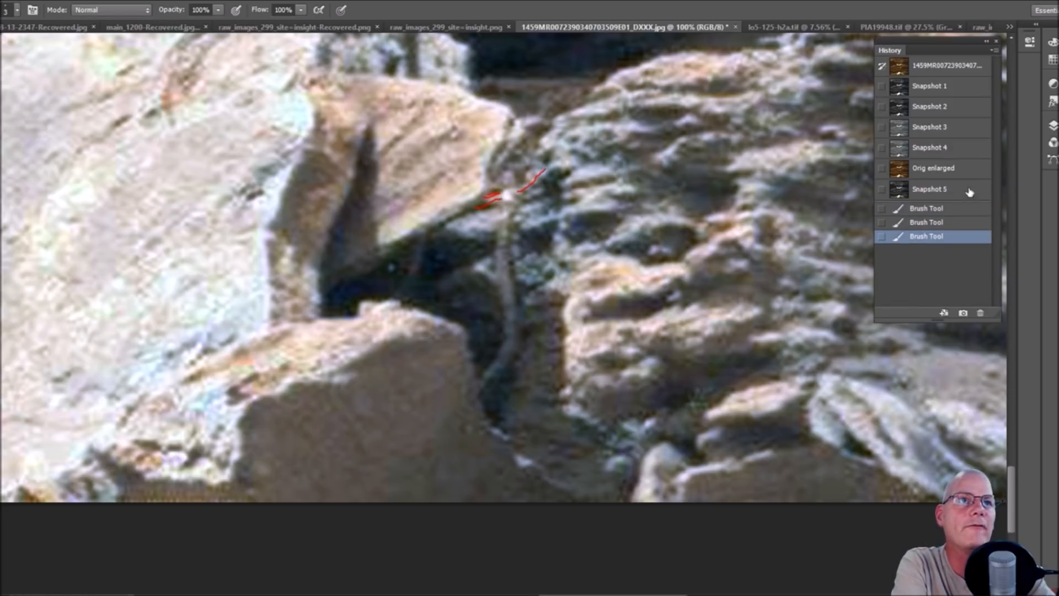
{"action": "left_click", "coordinate": [931, 106]}
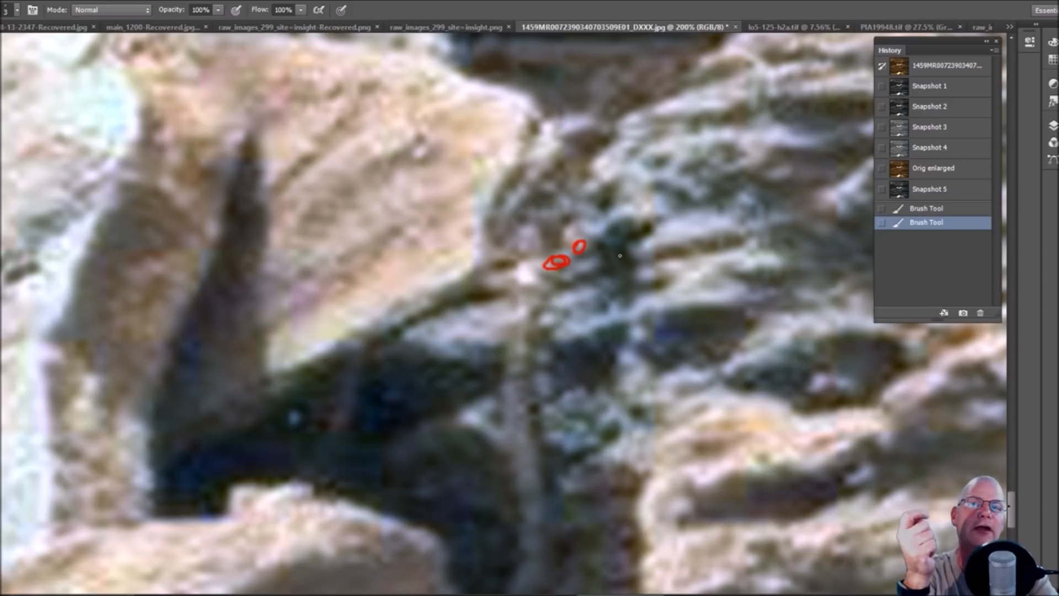
{"action": "left_click", "coordinate": [569, 256]}
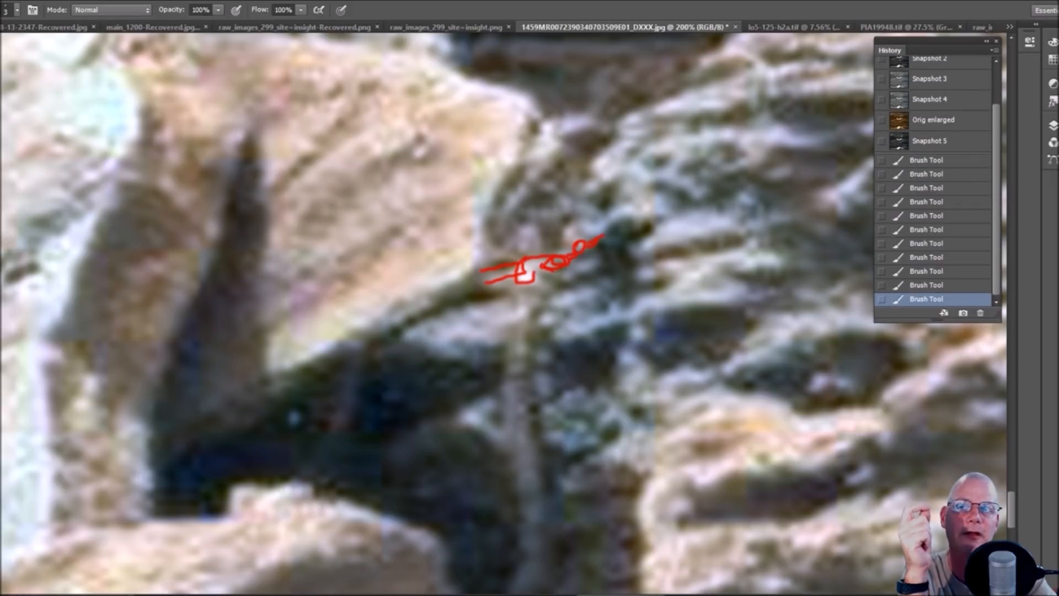
{"action": "scroll", "scroll_direction": "up", "scroll_amount": 3}
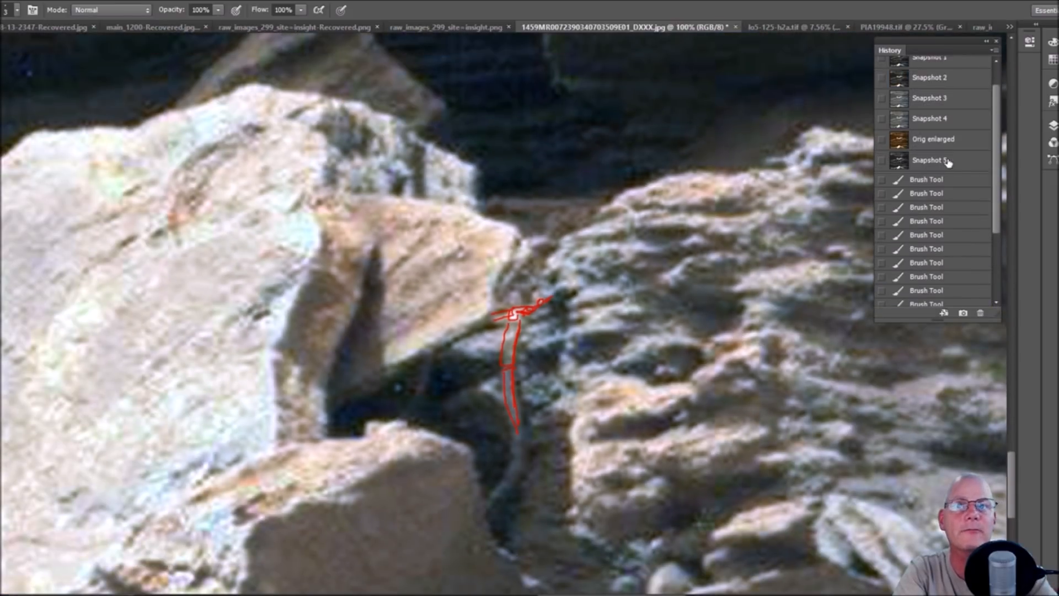
Add red marks tracing the left strand and extending the crossbar's angled head
{"action": "left_click", "coordinate": [930, 99]}
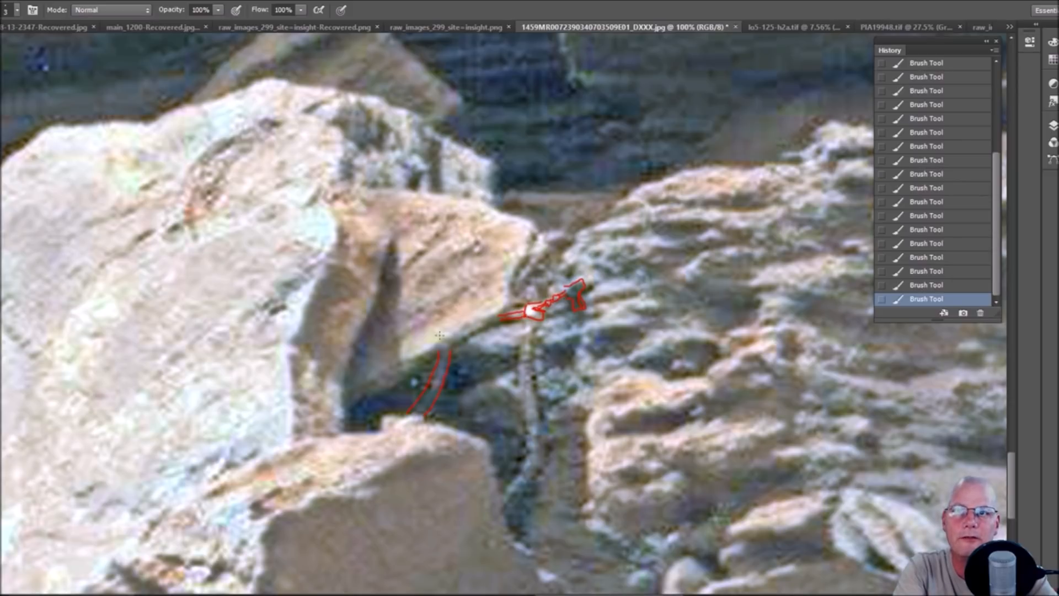
{"action": "mouse_move", "coordinate": [531, 327]}
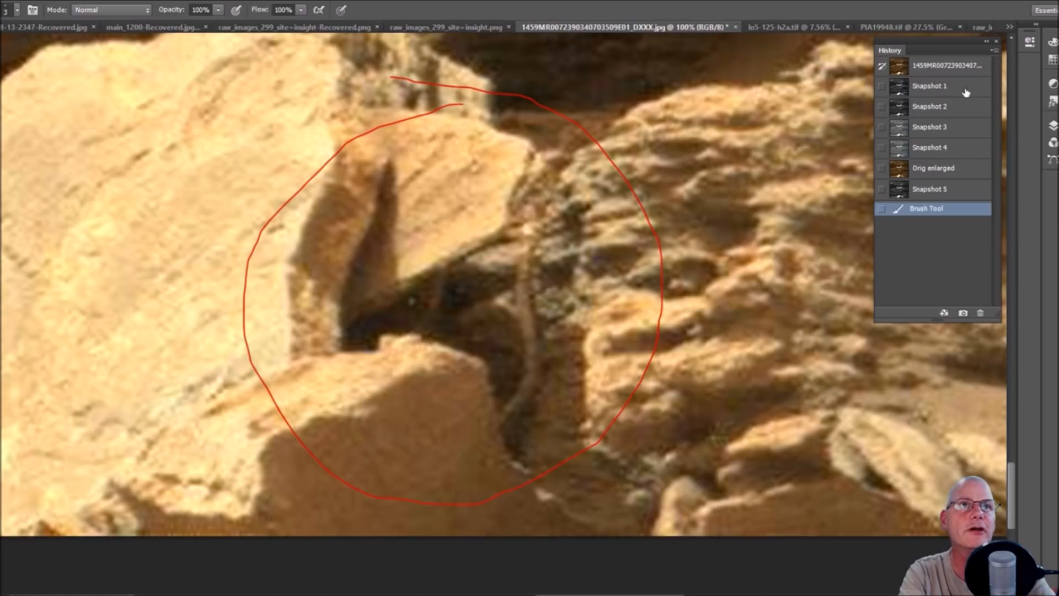
Show unmarked Snapshot 1, then Snapshot 3's enhanced rocks zoomed out to 50%
{"action": "left_click", "coordinate": [930, 86]}
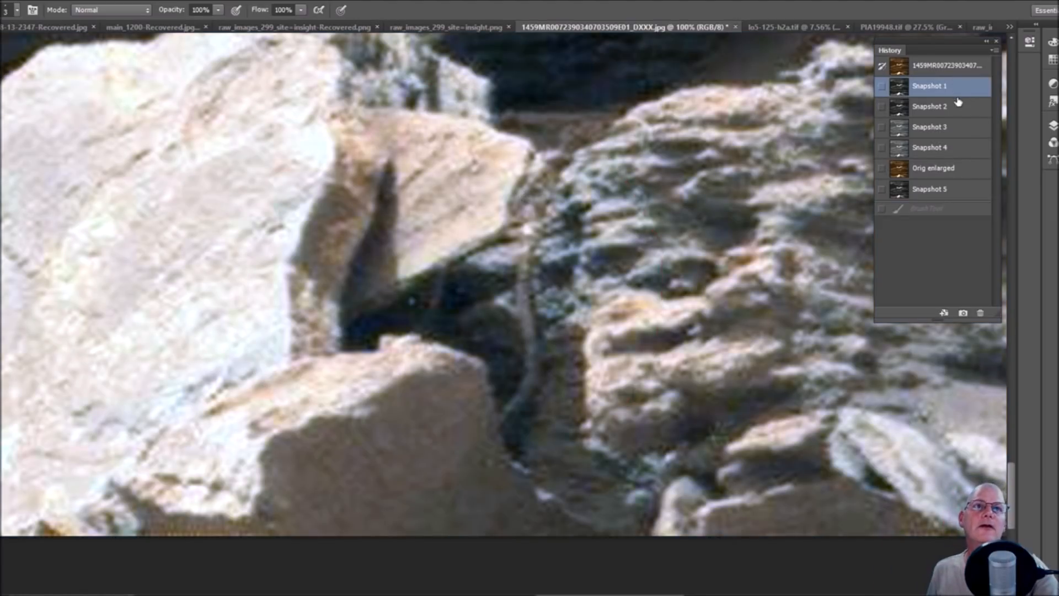
{"action": "left_click", "coordinate": [930, 127]}
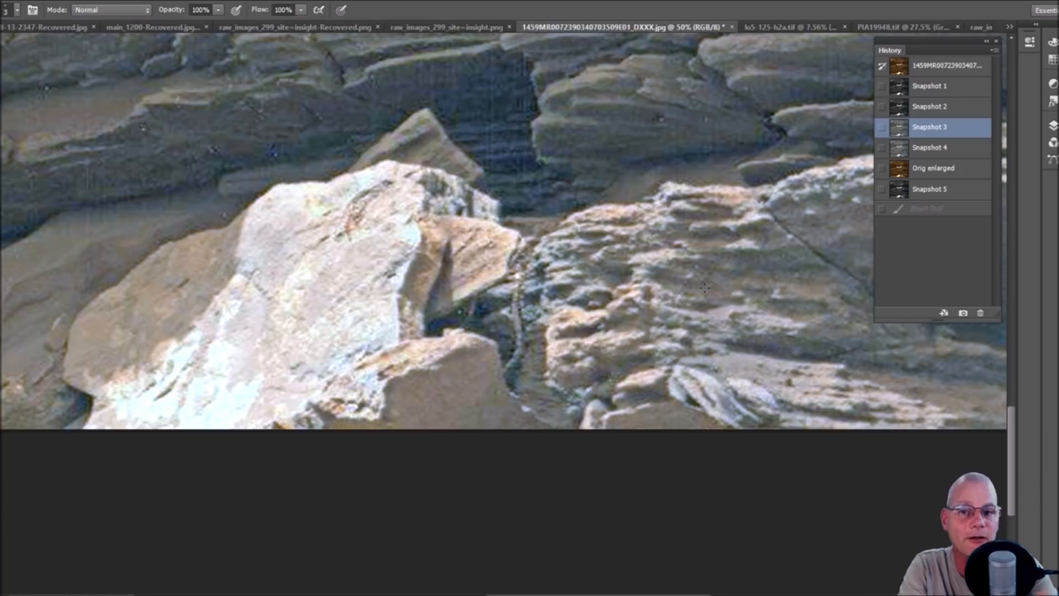
{"action": "mouse_move", "coordinate": [734, 369]}
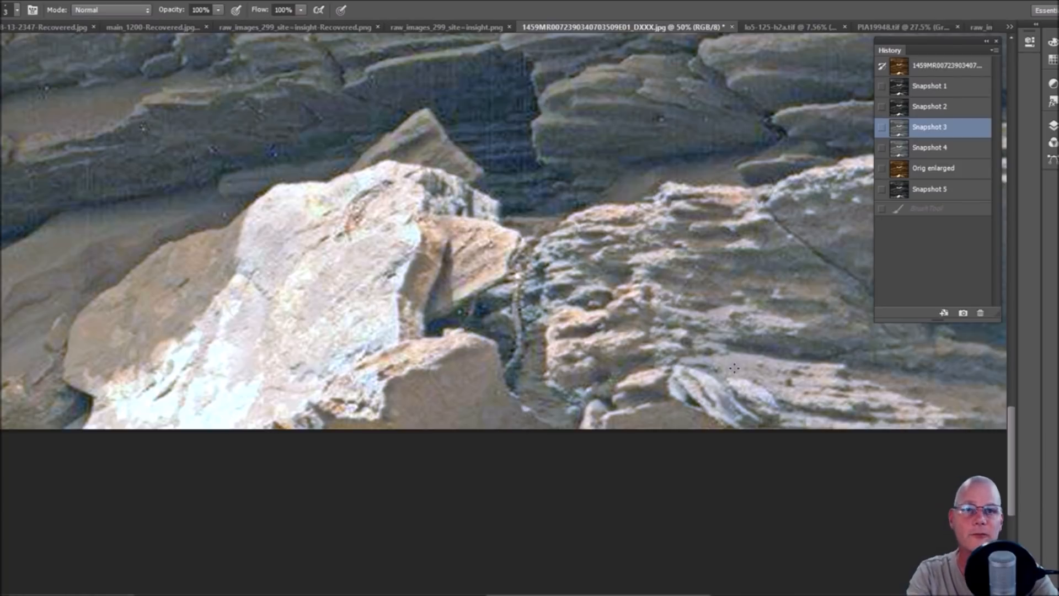